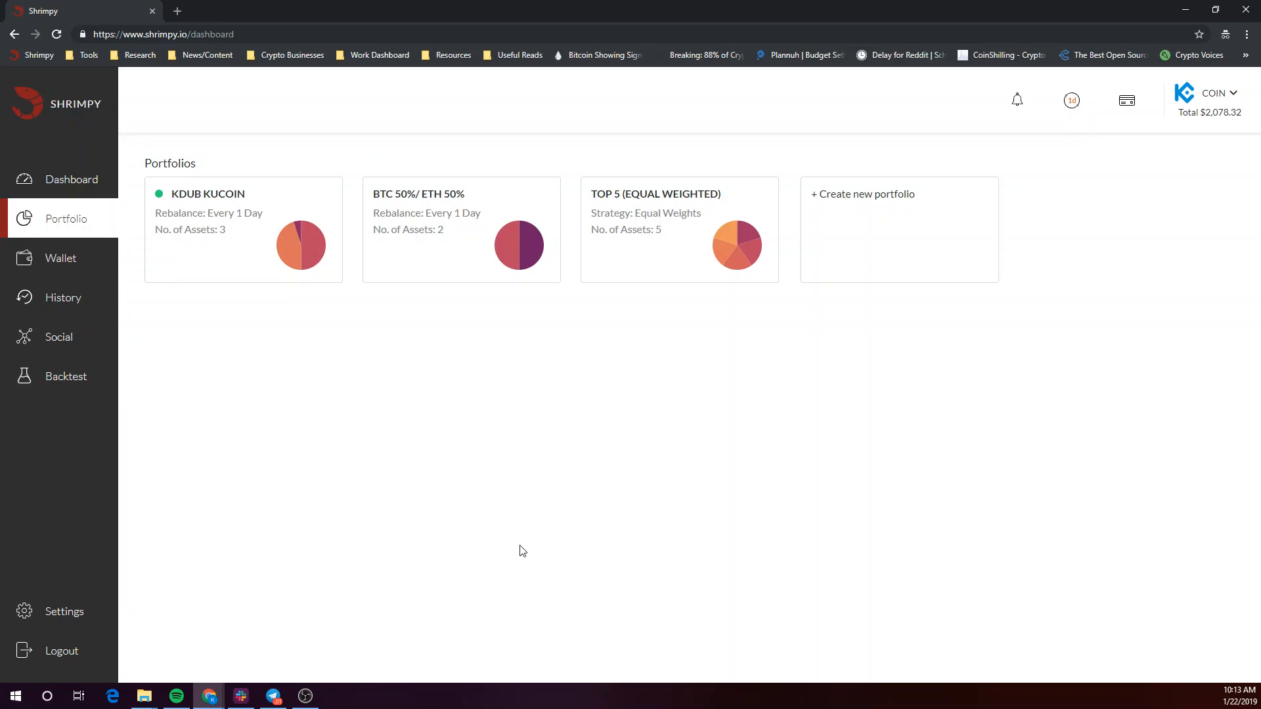
pyautogui.moveTo(531, 523)
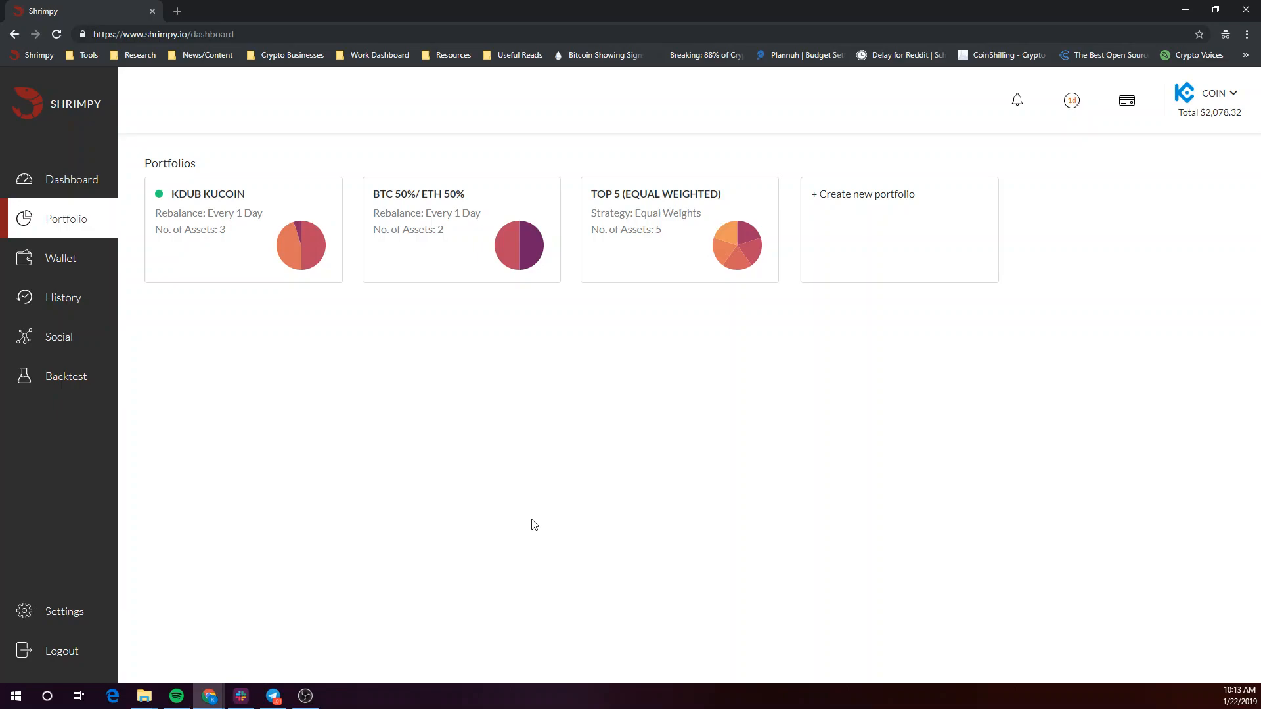
pyautogui.moveTo(567, 536)
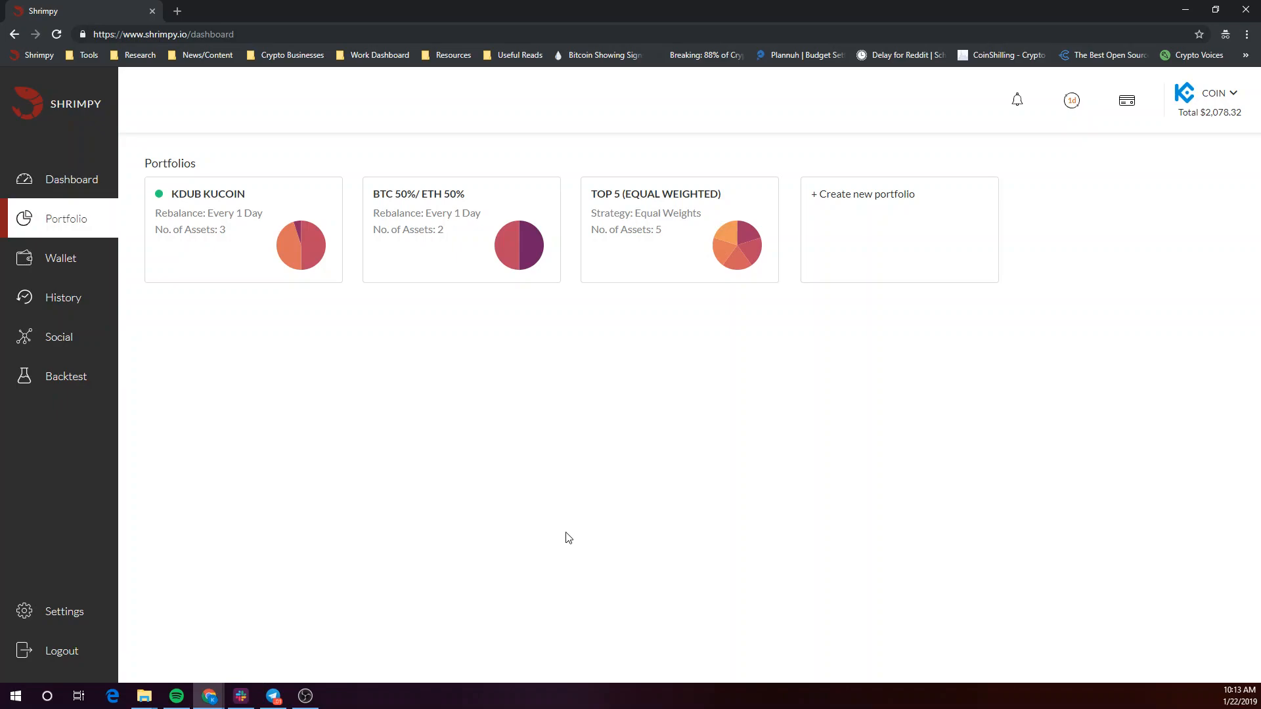
pyautogui.moveTo(575, 489)
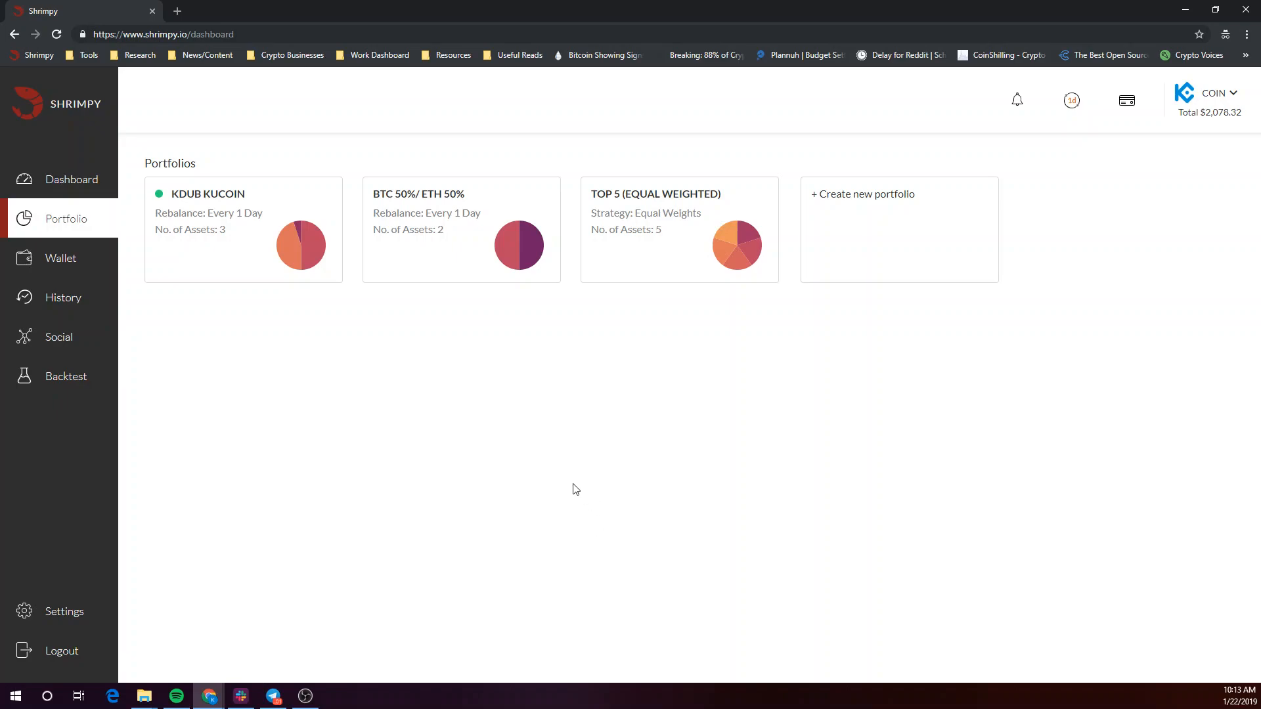
pyautogui.moveTo(585, 483)
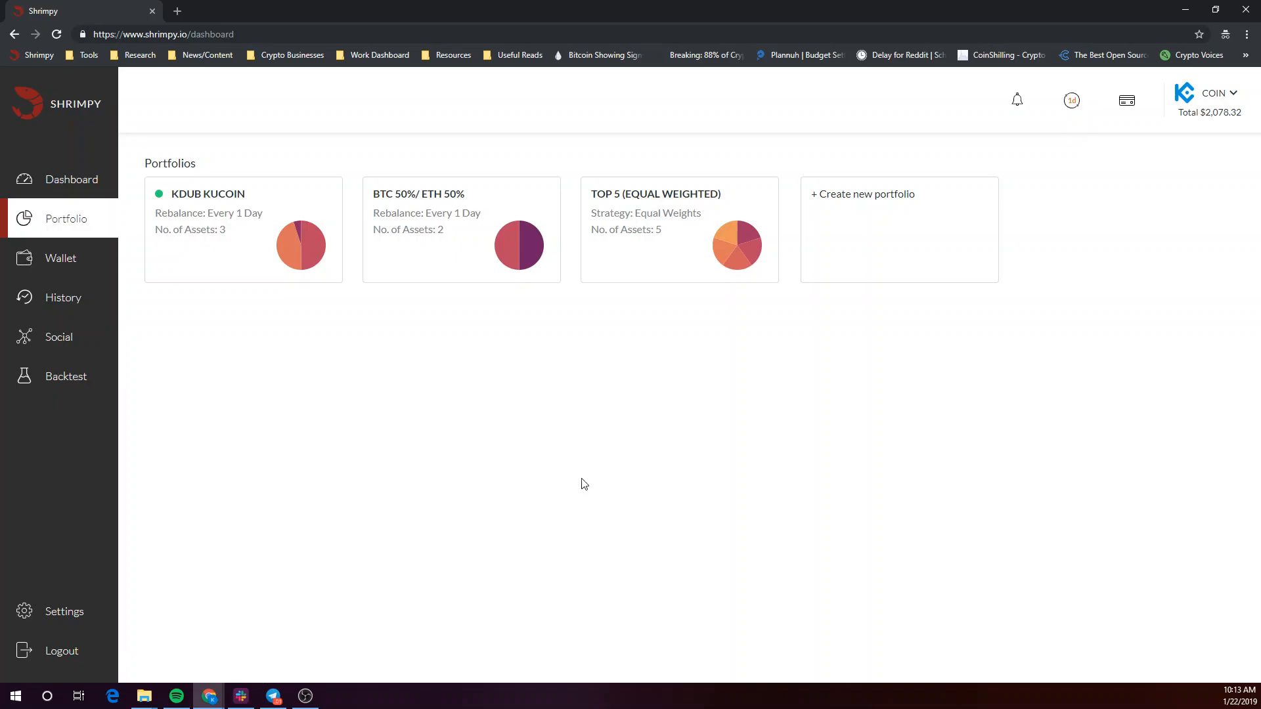
pyautogui.moveTo(601, 471)
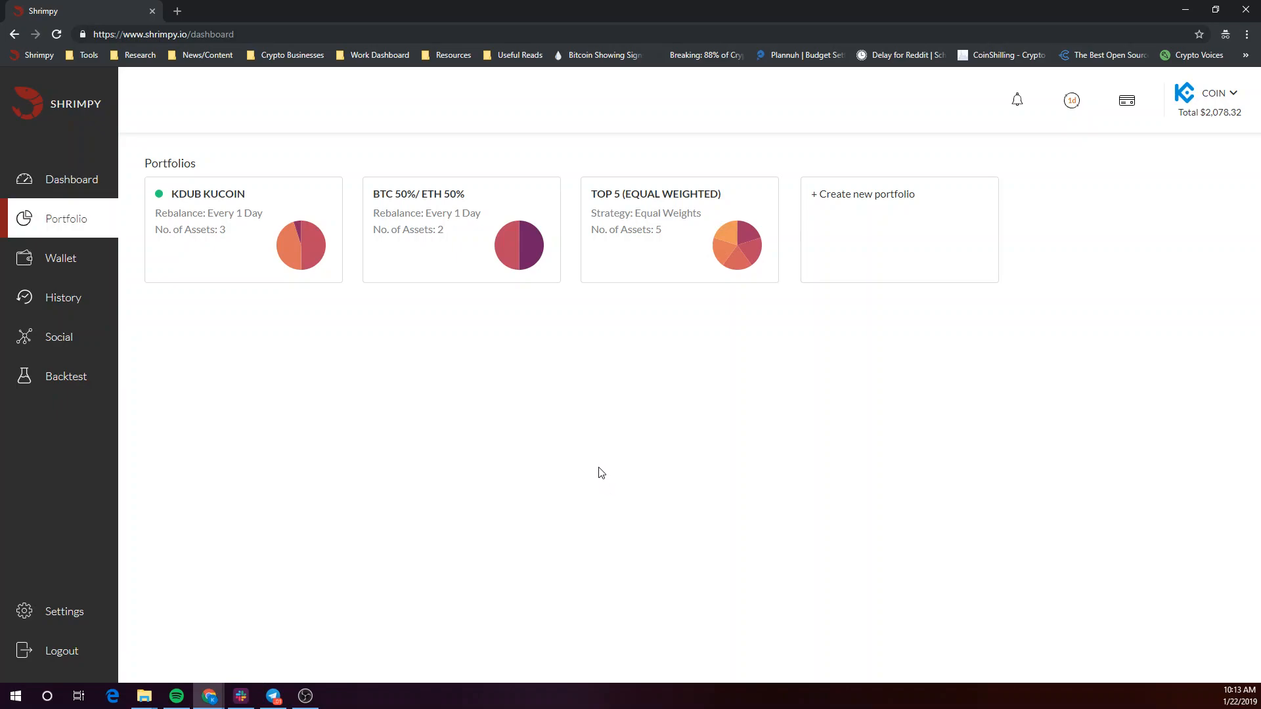
pyautogui.moveTo(46, 228)
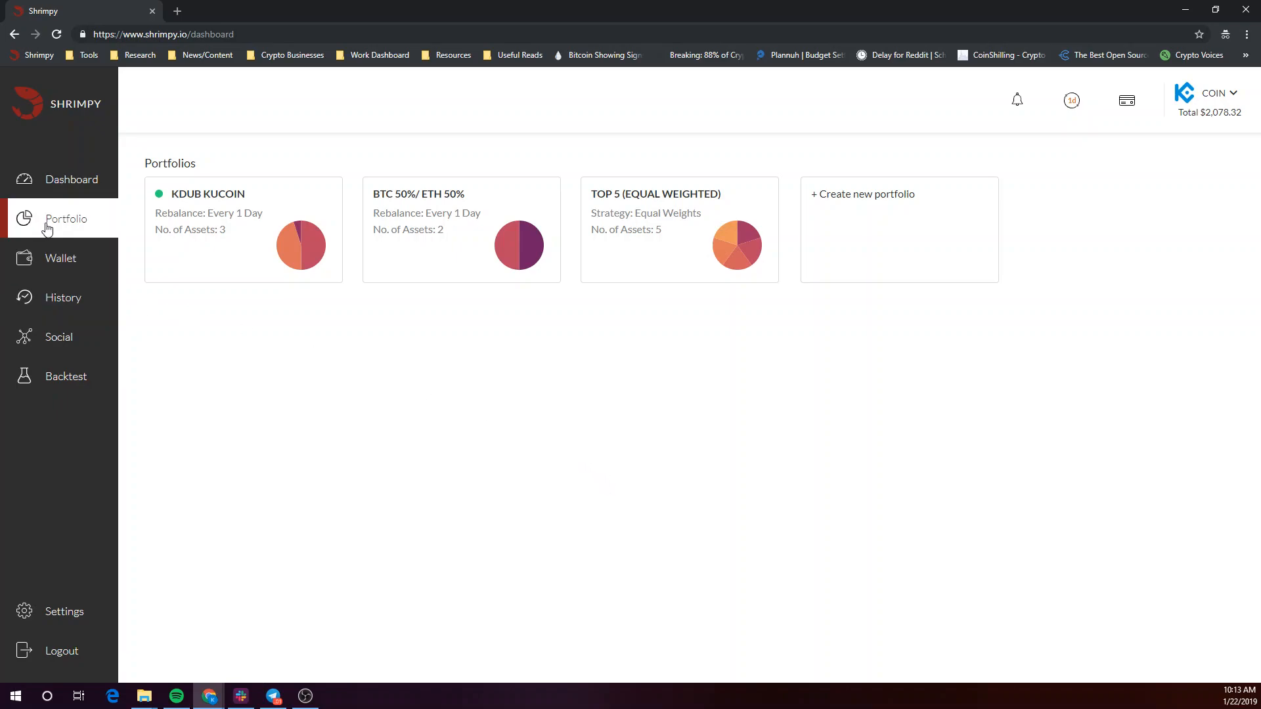
pyautogui.moveTo(862, 226)
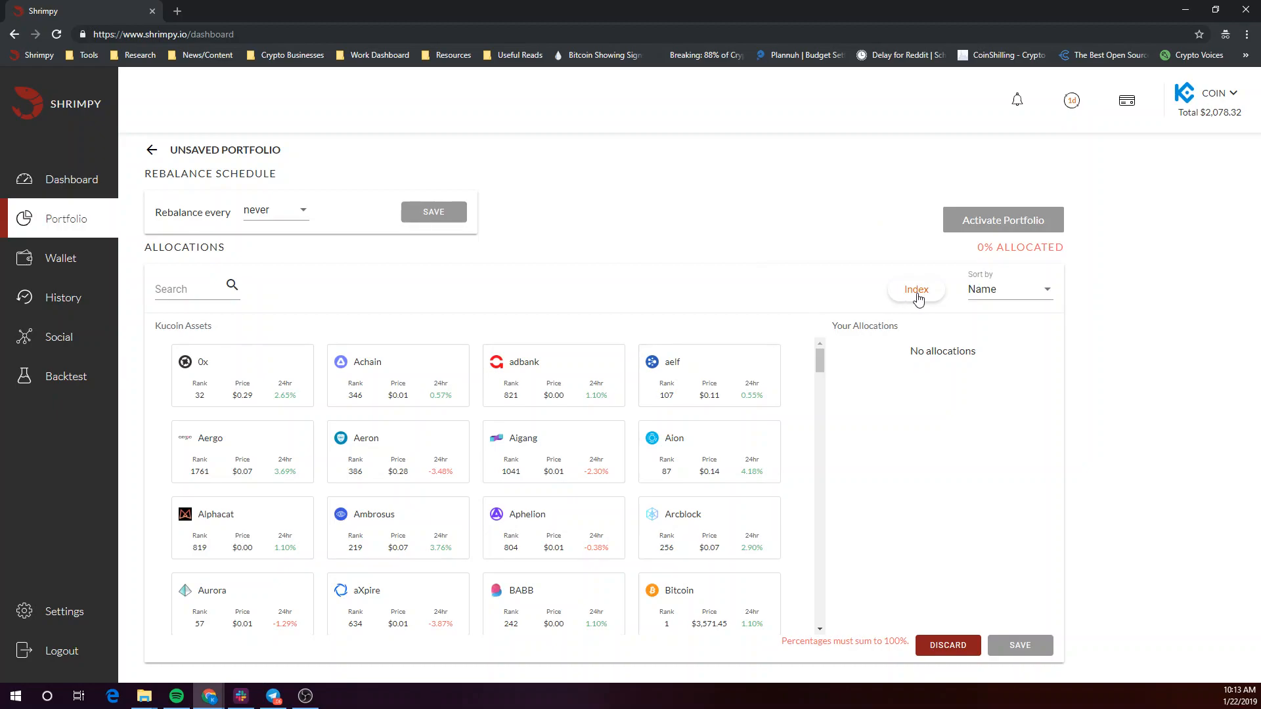
# Step: Bring up the index builder showing the default 10-asset market-cap setup with 5–25% limits
pyautogui.click(916, 289)
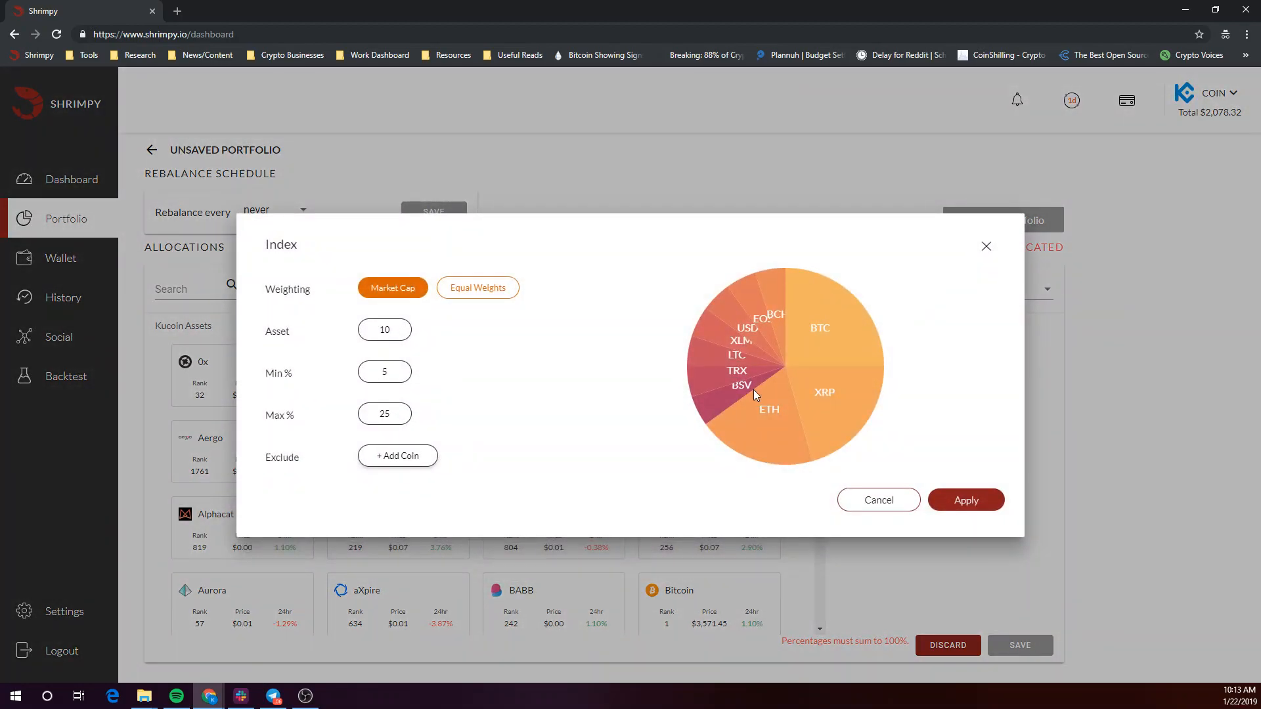
pyautogui.moveTo(415, 235)
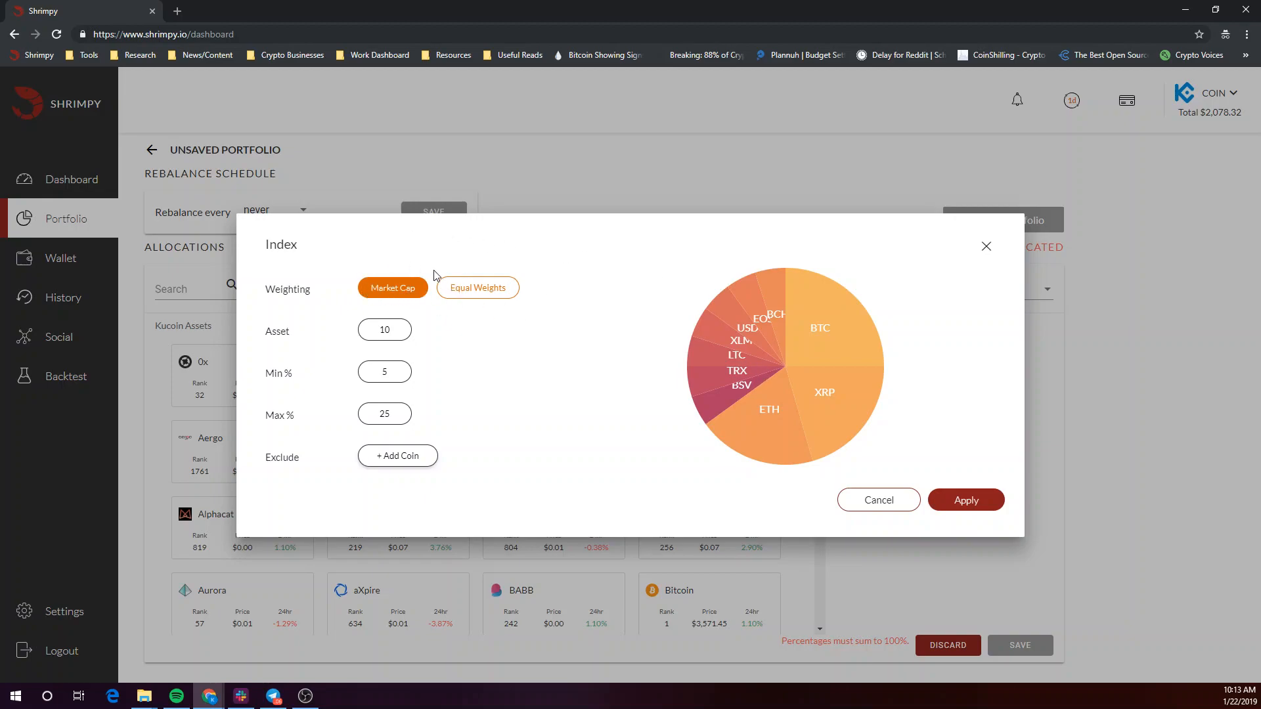
pyautogui.moveTo(463, 321)
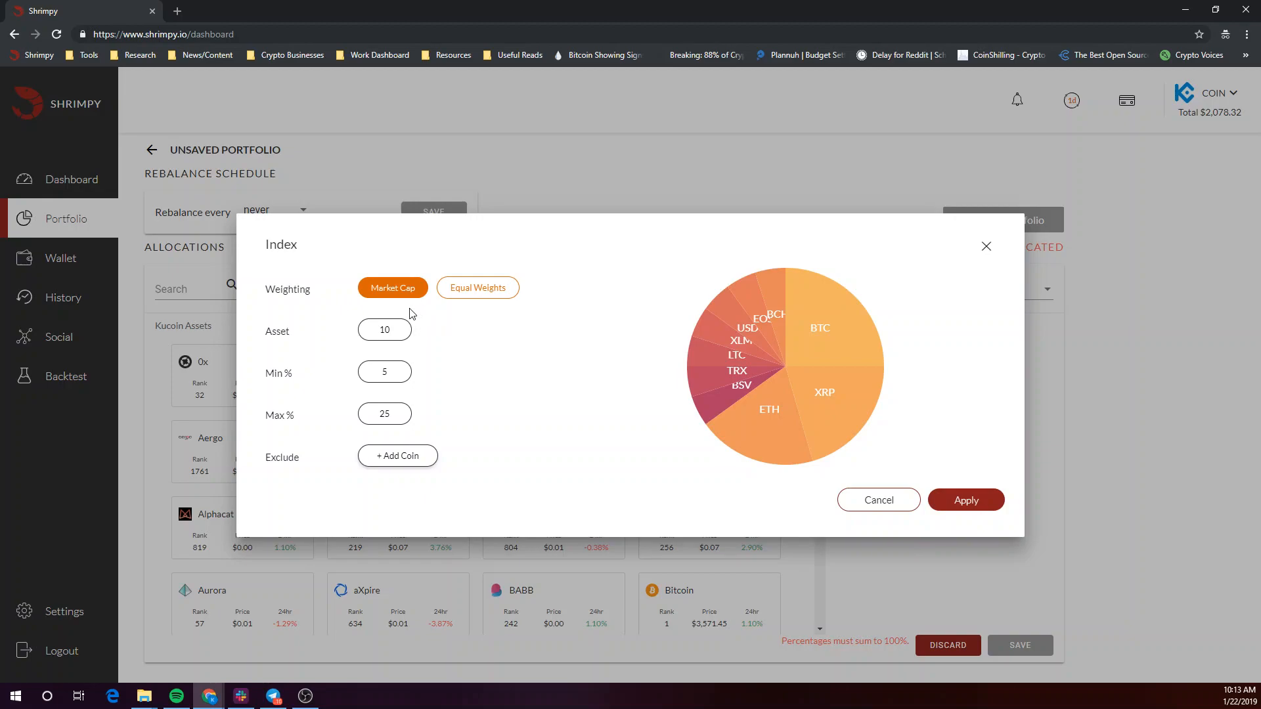
pyautogui.moveTo(421, 313)
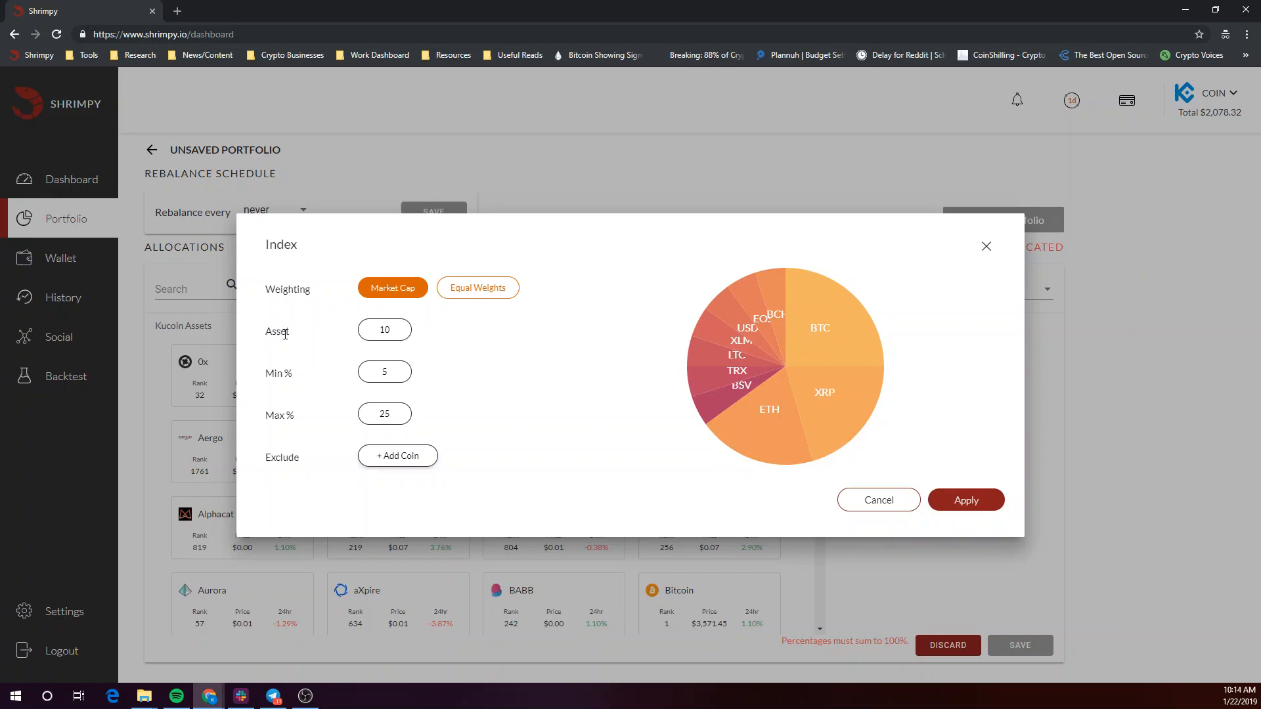
pyautogui.doubleClick(278, 373)
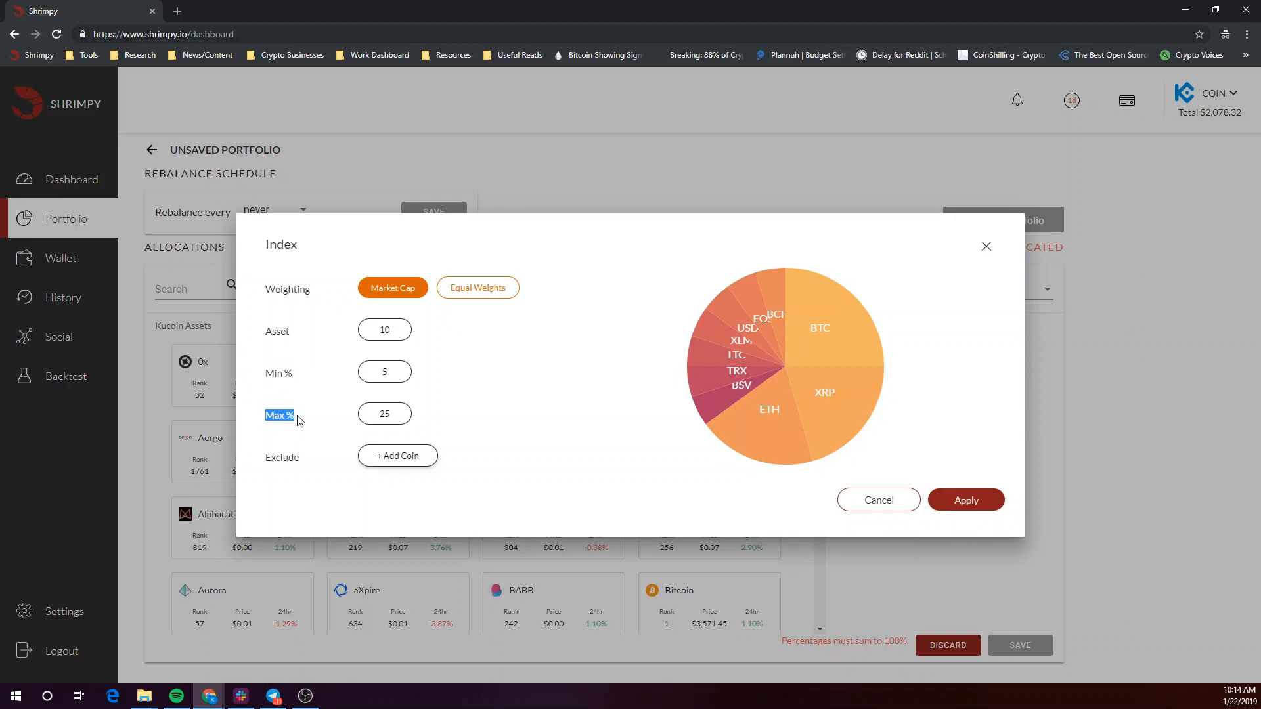
pyautogui.moveTo(307, 412)
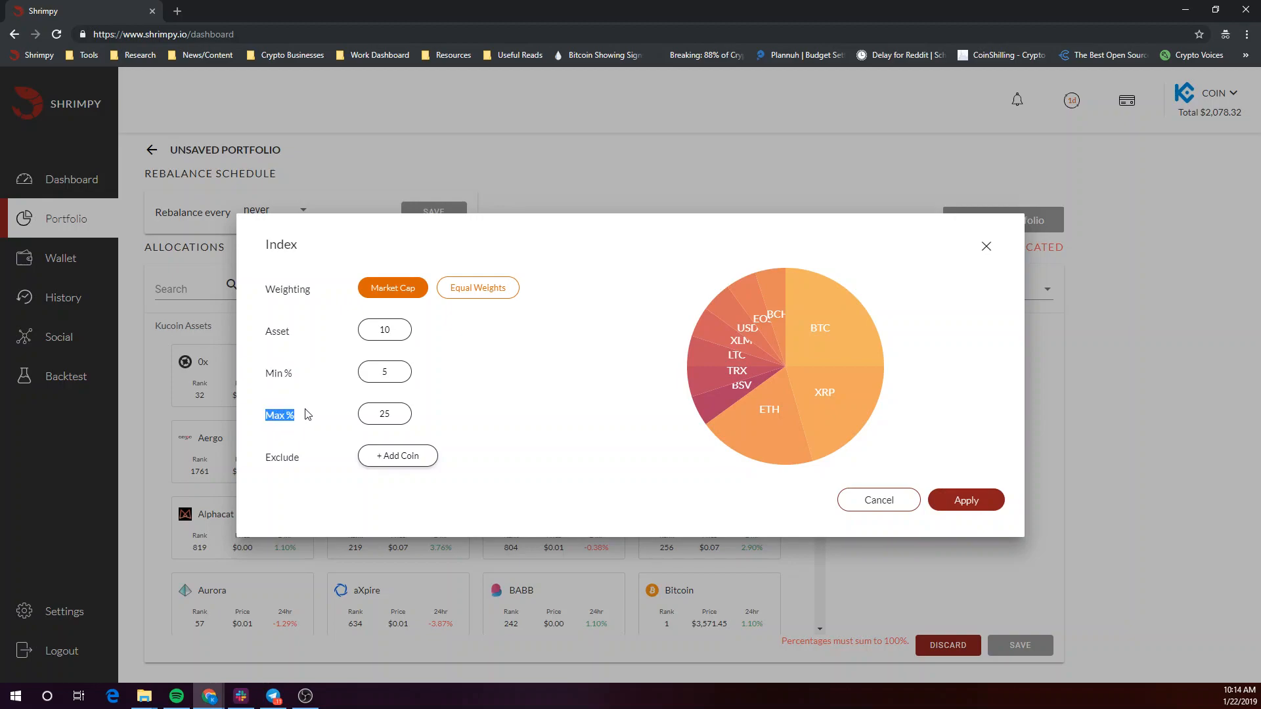
pyautogui.moveTo(859, 418)
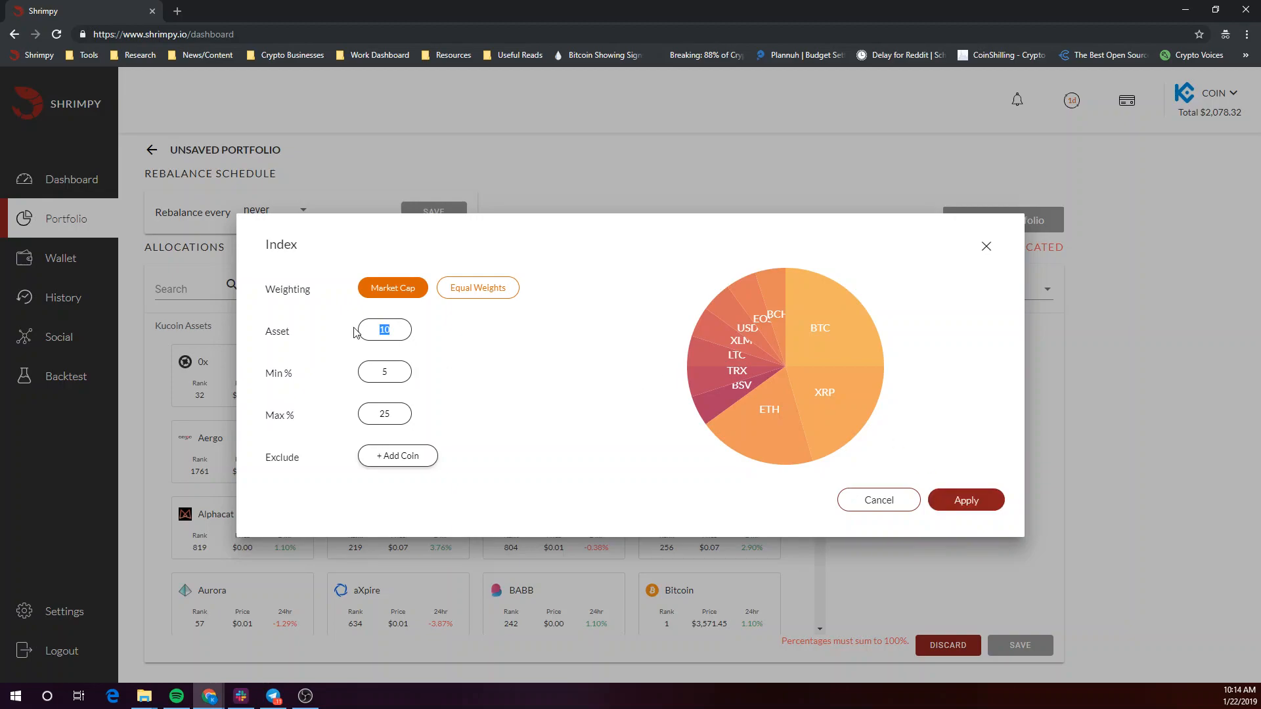
# Step: Try asset counts 5 and 15, then settle on 5 assets with a 10% maximum
pyautogui.write('5')
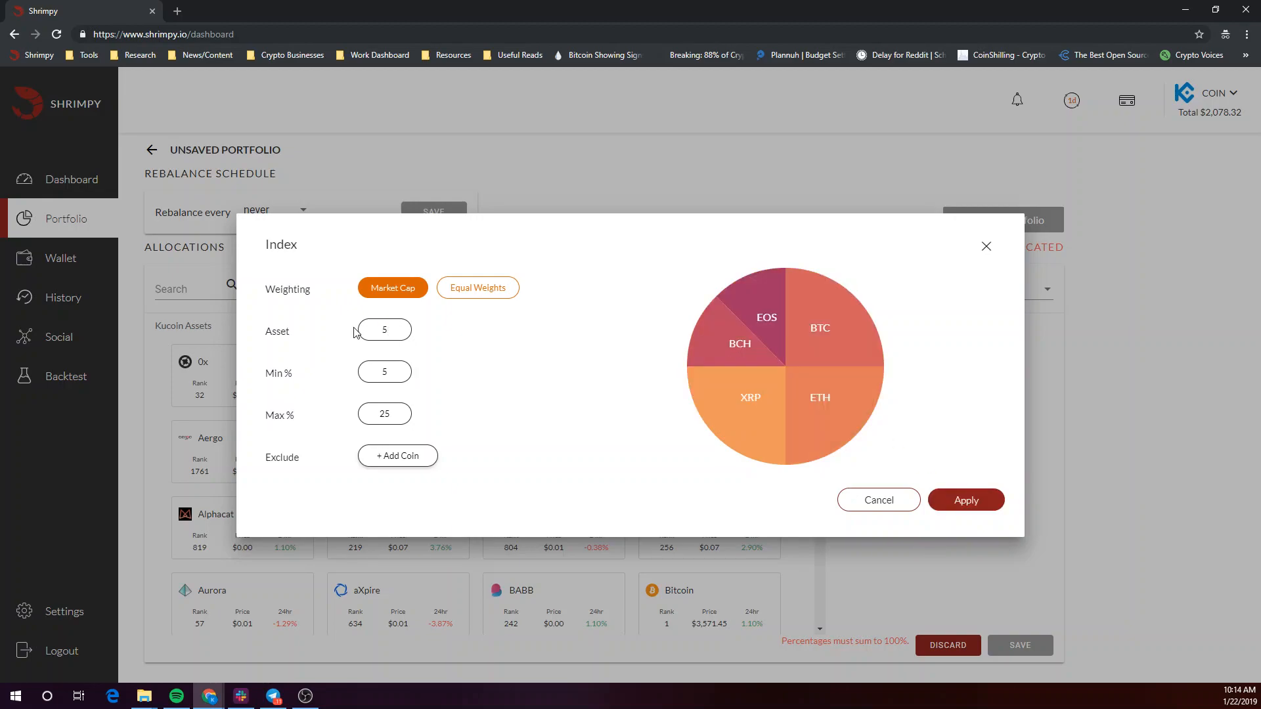
pyautogui.write('15')
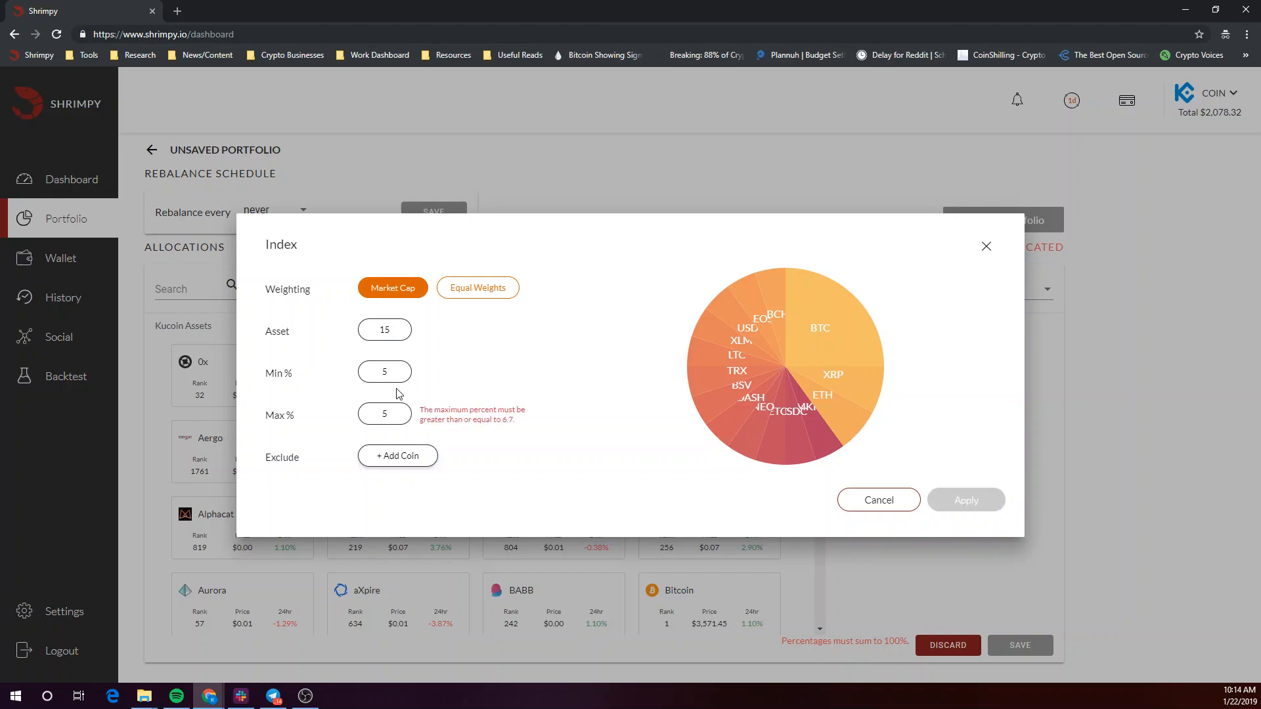
pyautogui.write('10')
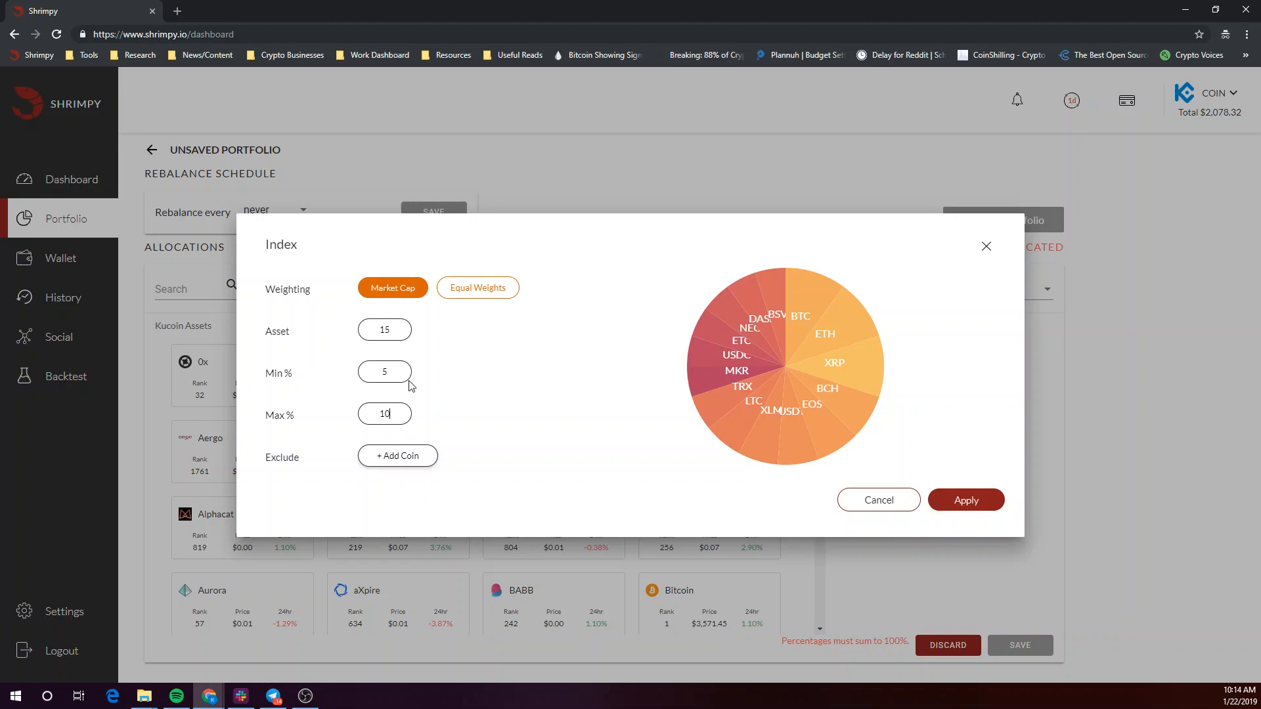
pyautogui.moveTo(395, 404)
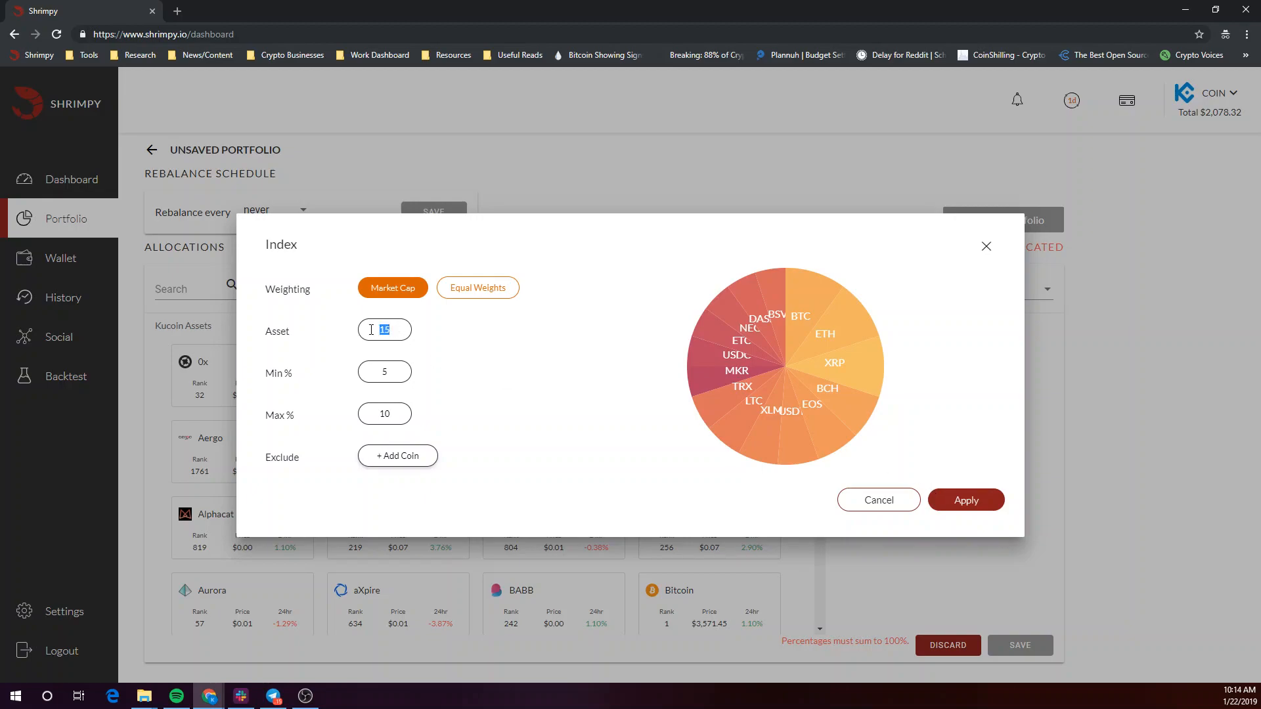
pyautogui.write('5')
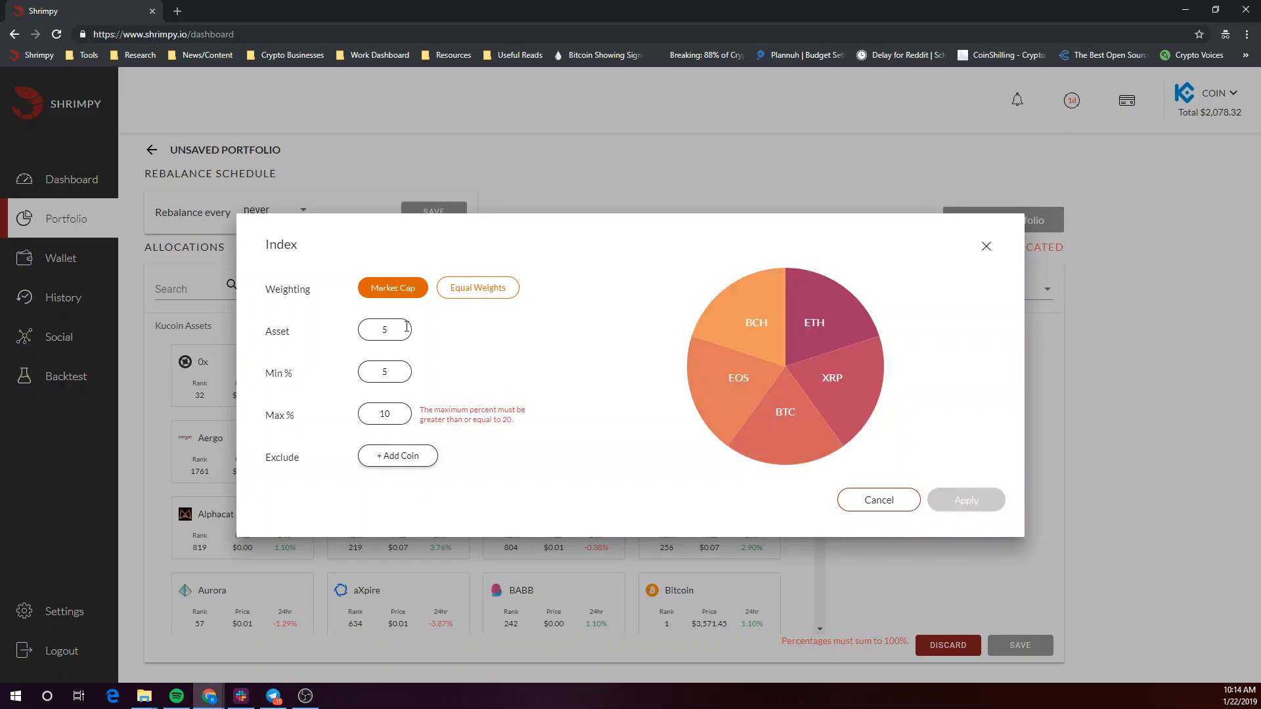
# Step: Apply an equal-weights index of 15 assets, about 6.67% each totalling 100%
pyautogui.click(479, 288)
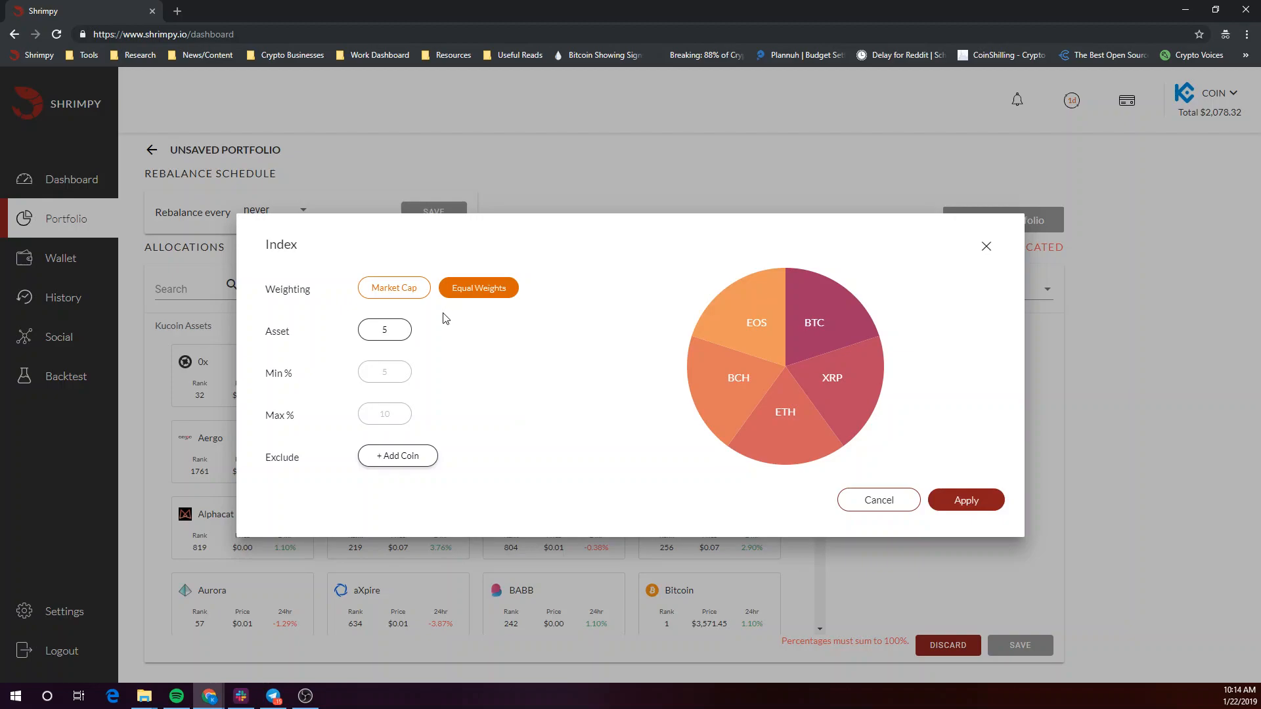
pyautogui.moveTo(430, 324)
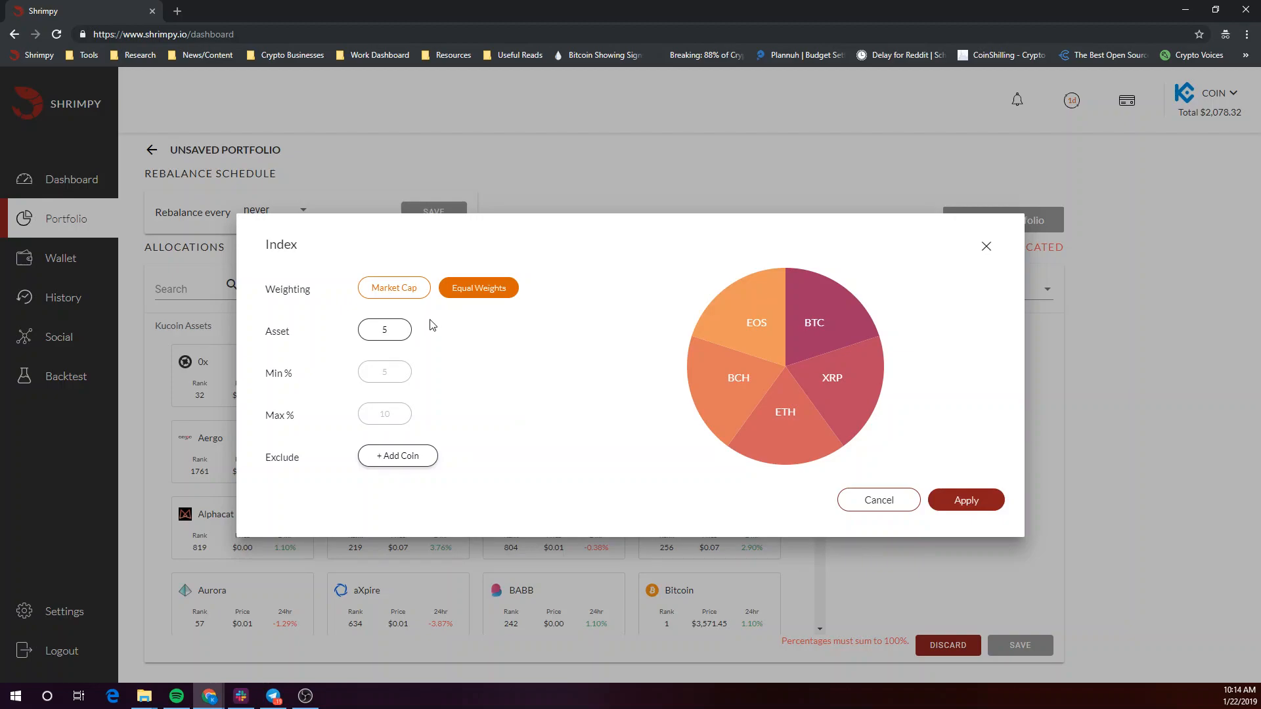
pyautogui.click(383, 329)
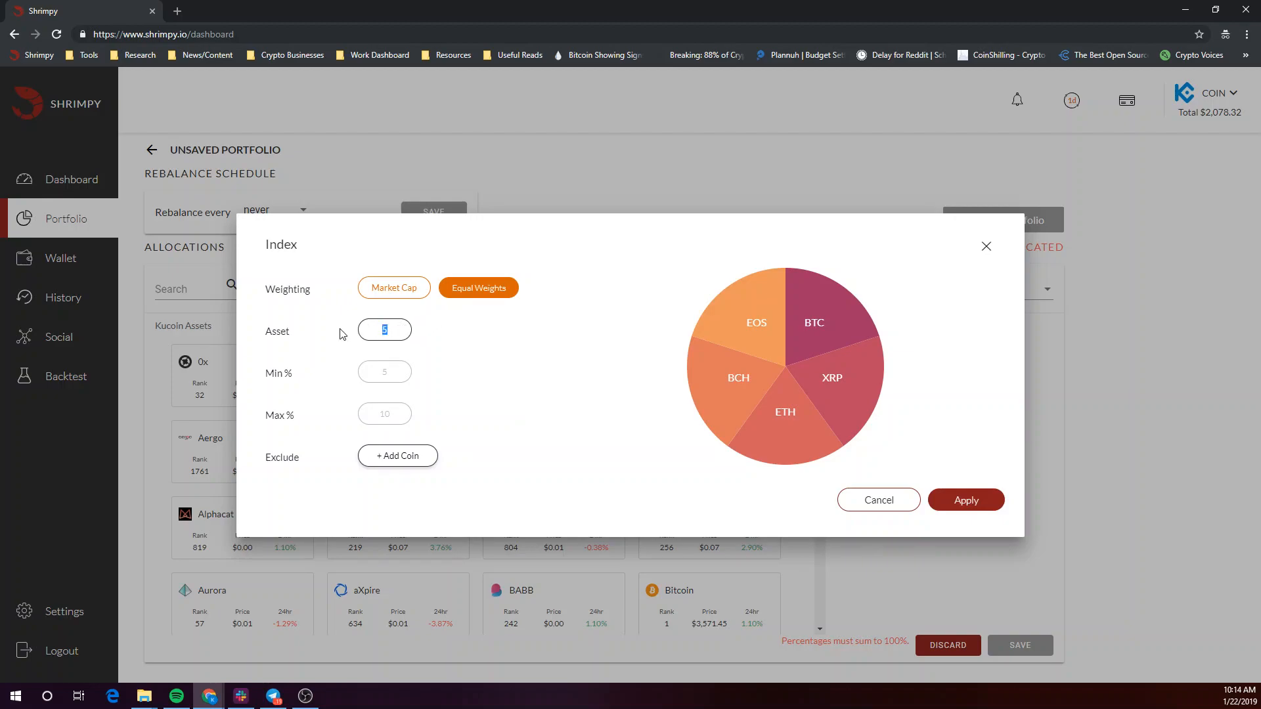
pyautogui.write('15')
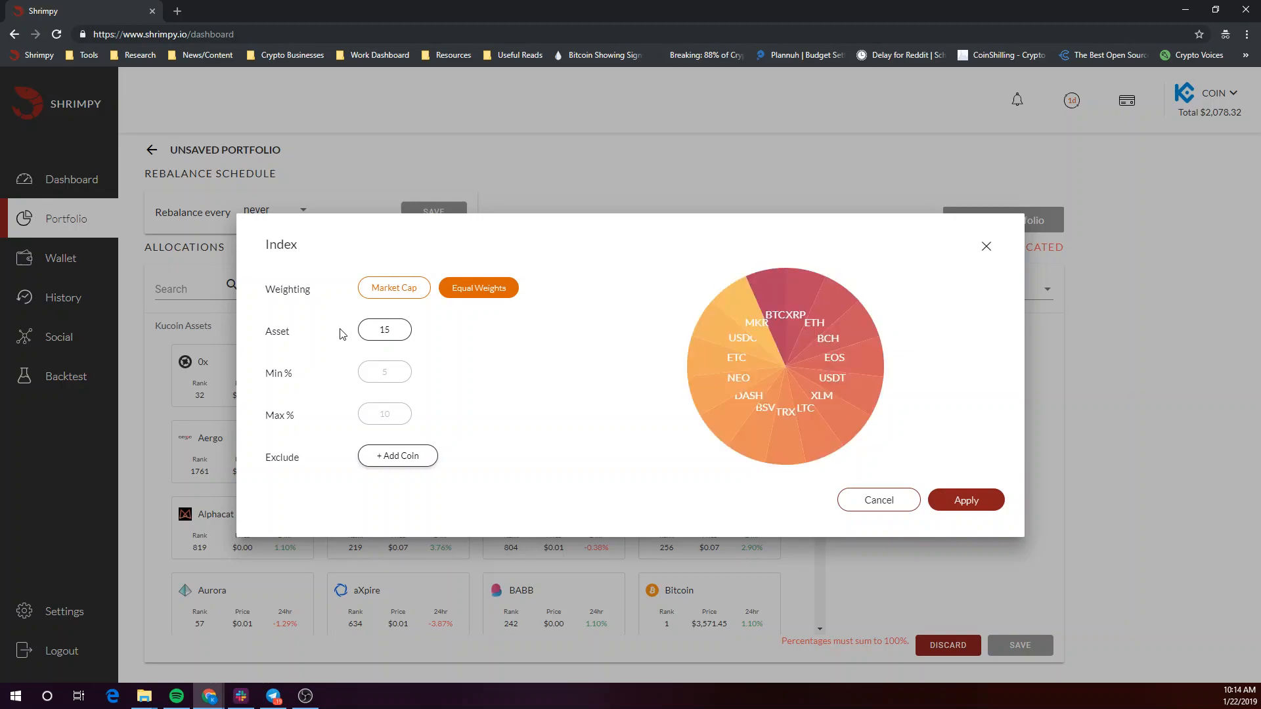
pyautogui.click(967, 499)
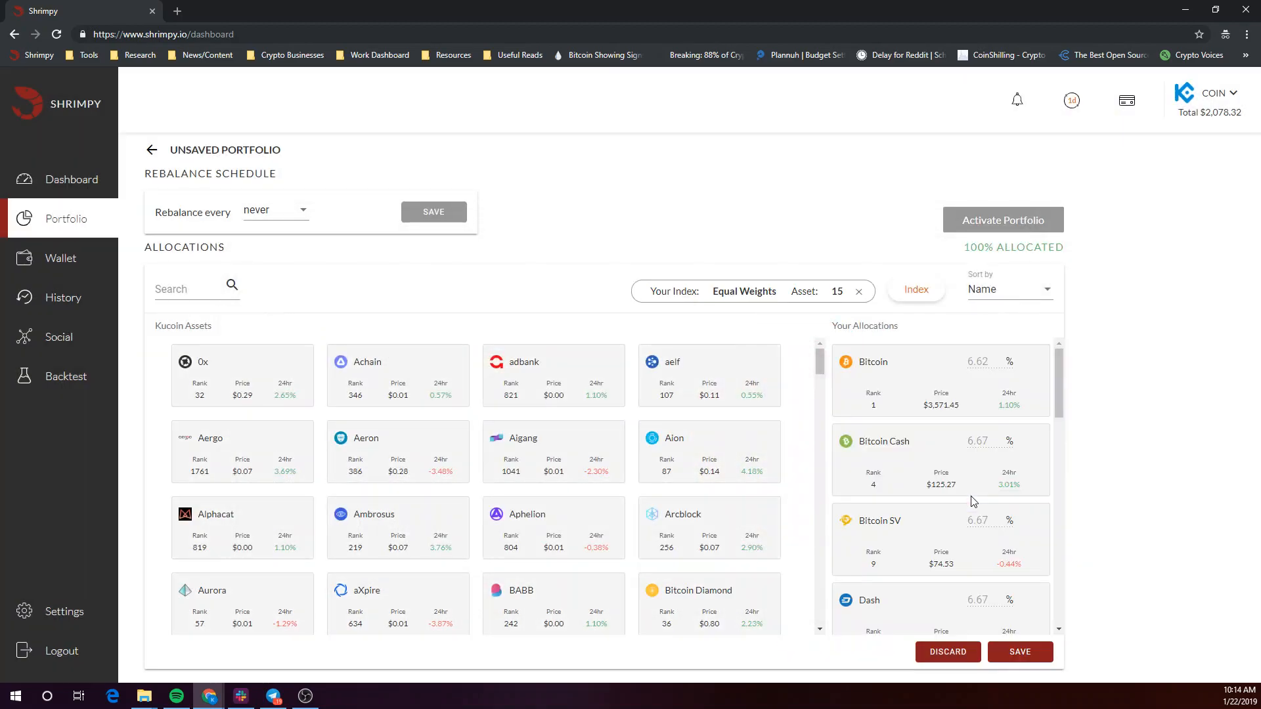